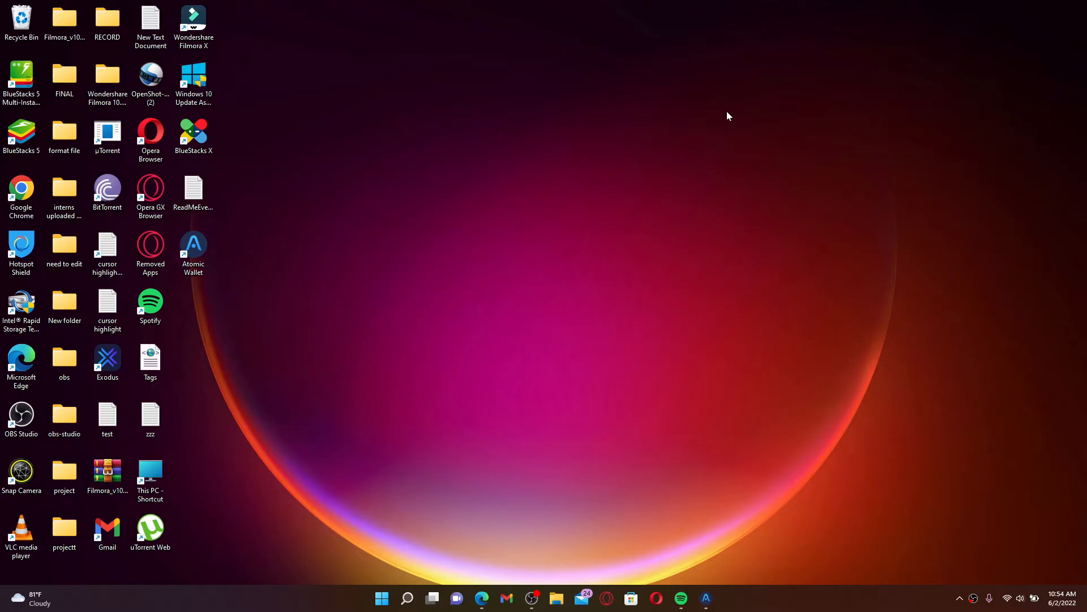
{"action": "mouse_move", "coordinate": [691, 205]}
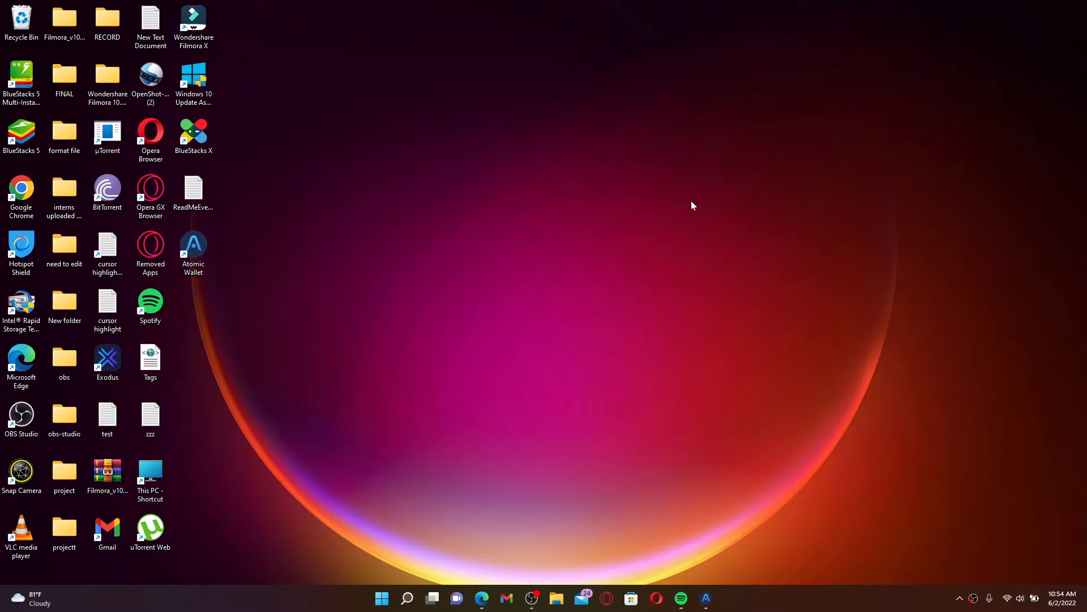
{"action": "left_click", "coordinate": [481, 599]}
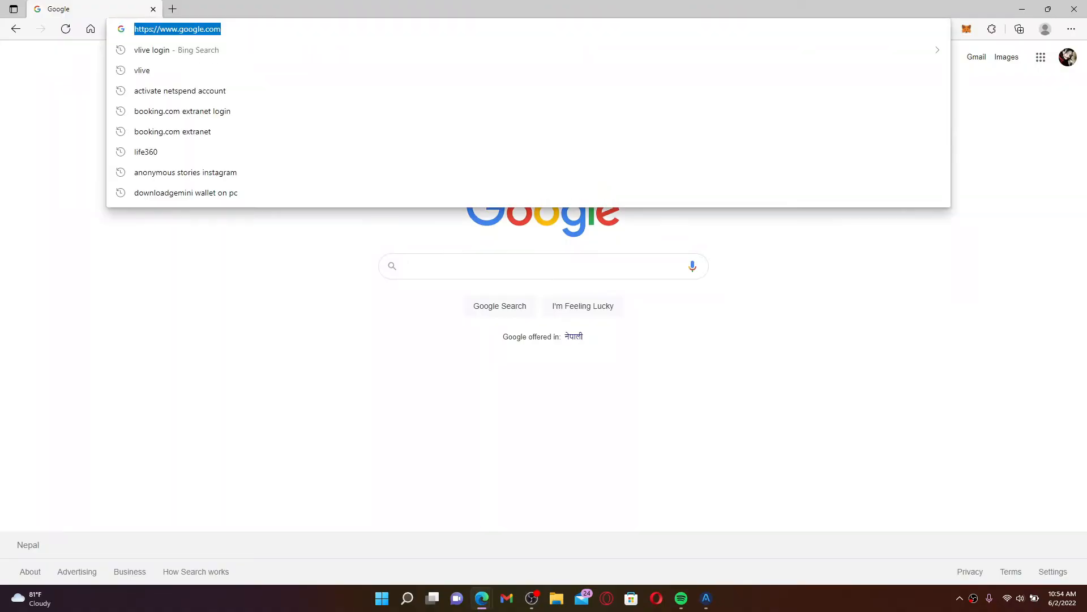
{"action": "type", "text": "www.paxful.com"}
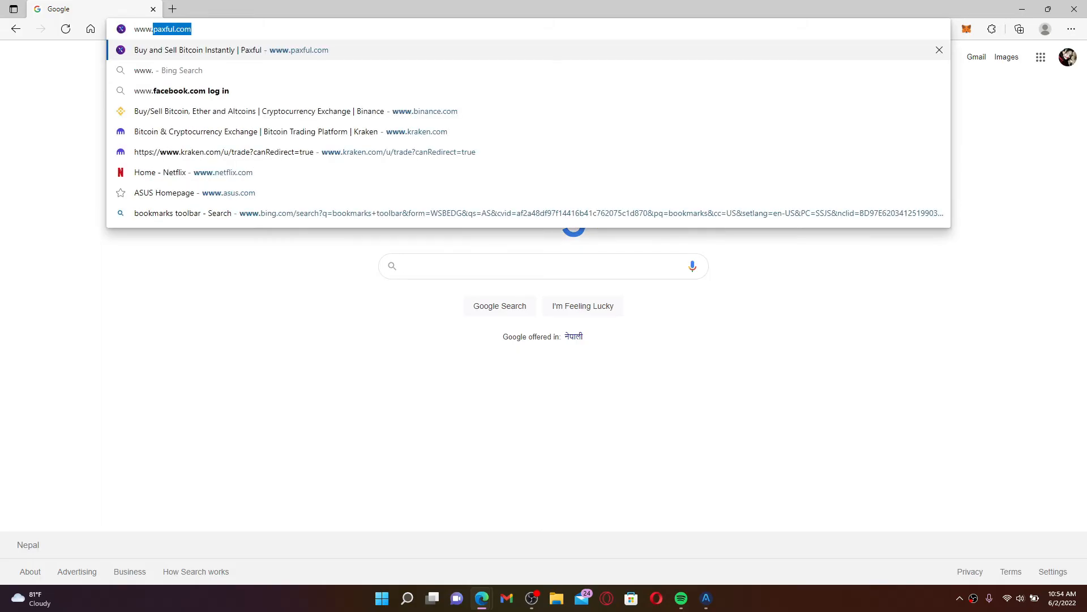
{"action": "type", "text": "www.xfinity.com"}
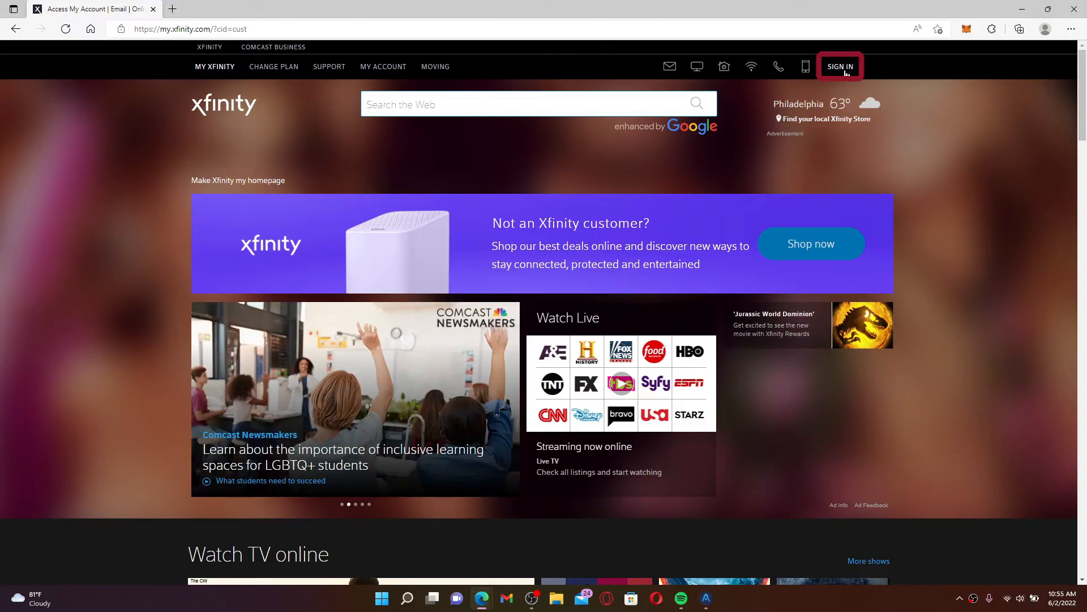
Go to SIGN IN and choose 'Create a new Xfinity ID'.
{"action": "left_click", "coordinate": [840, 66]}
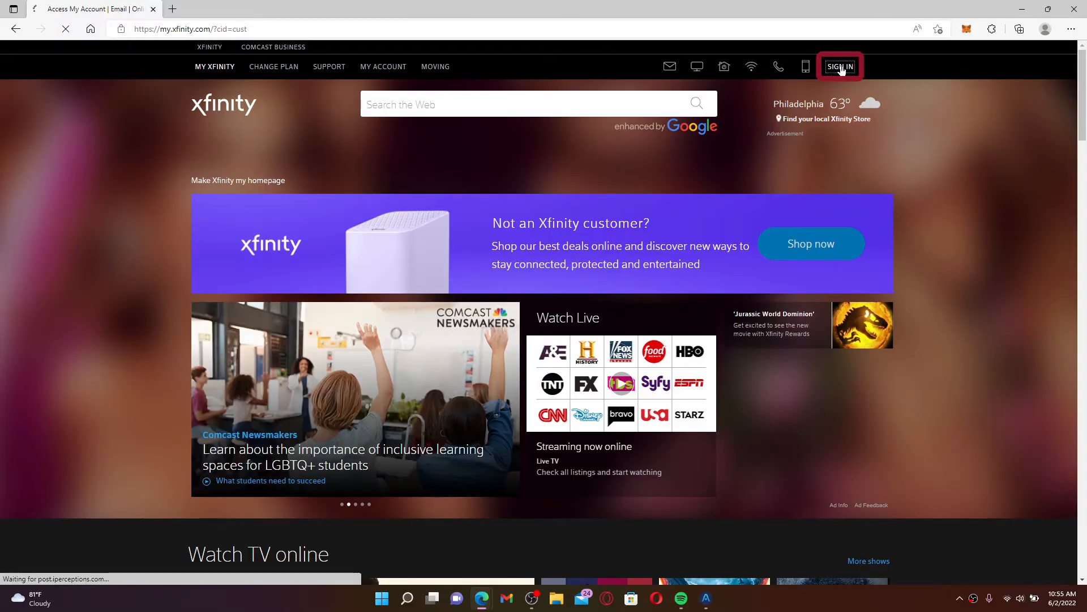
{"action": "left_click", "coordinate": [839, 66]}
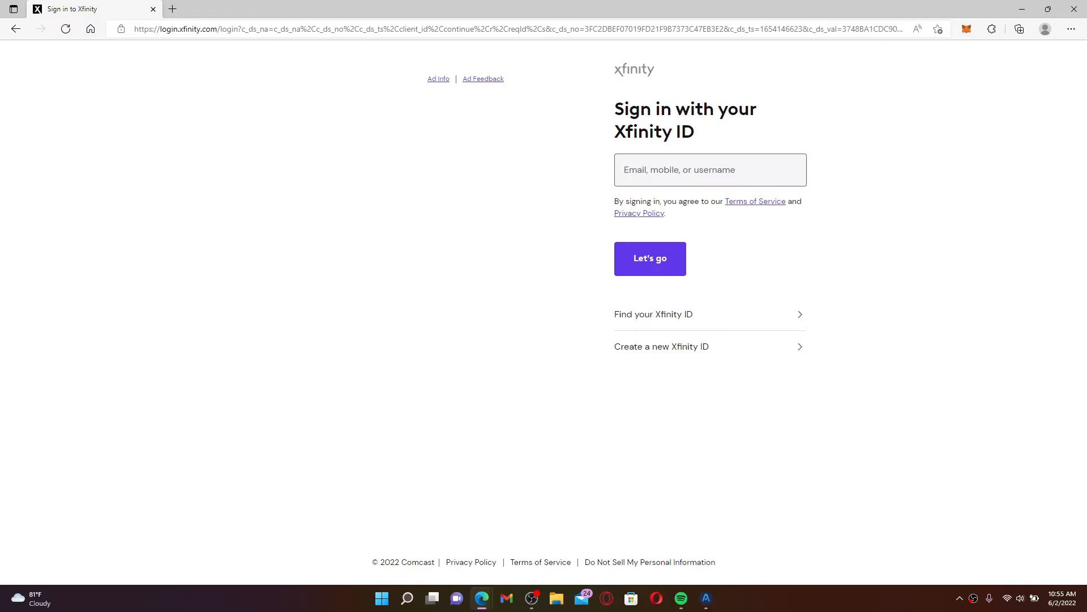
{"action": "mouse_move", "coordinate": [651, 264]}
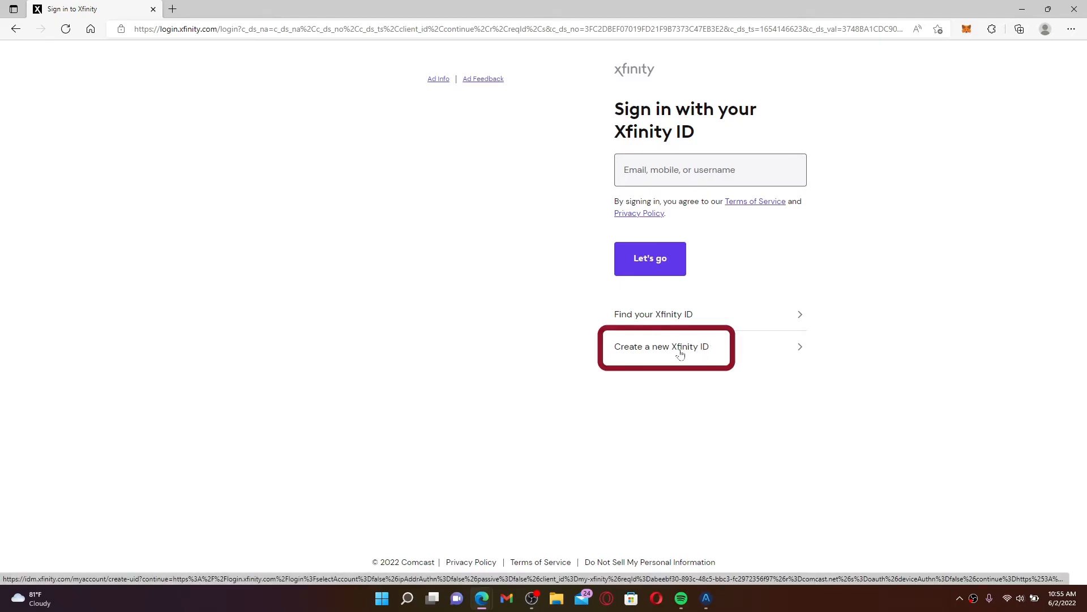
{"action": "left_click", "coordinate": [665, 347]}
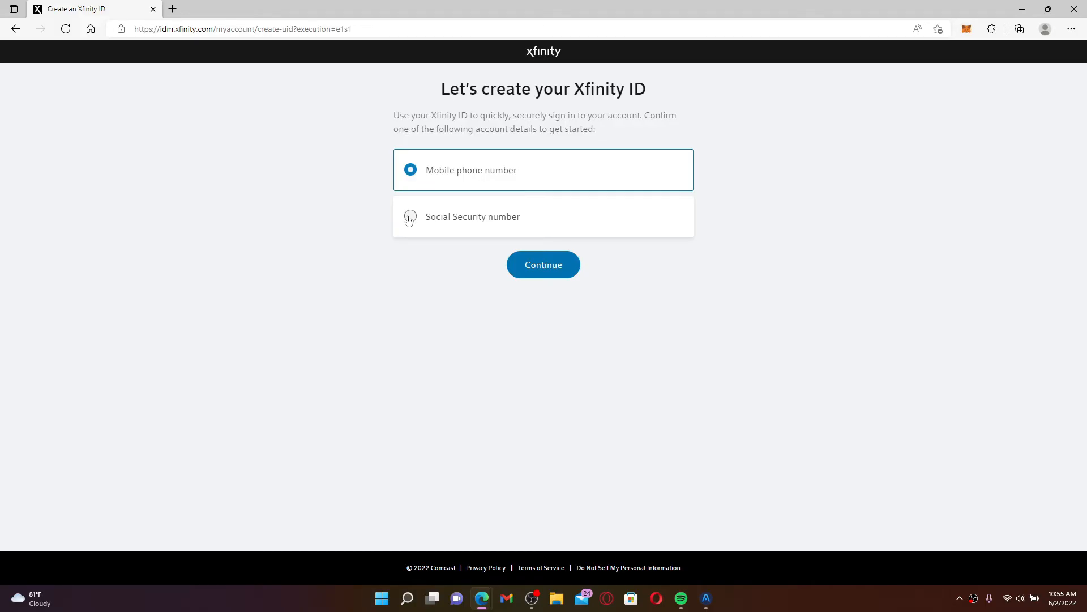
Try Social Security number, settle on Mobile phone number as verification, and continue.
{"action": "left_click", "coordinate": [410, 215]}
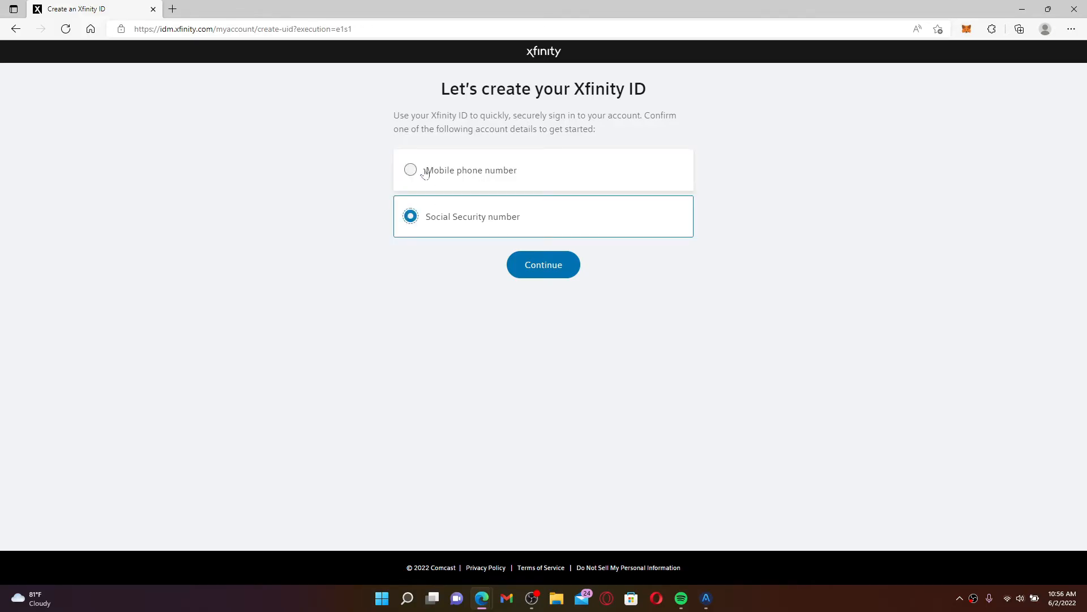
{"action": "left_click", "coordinate": [410, 170]}
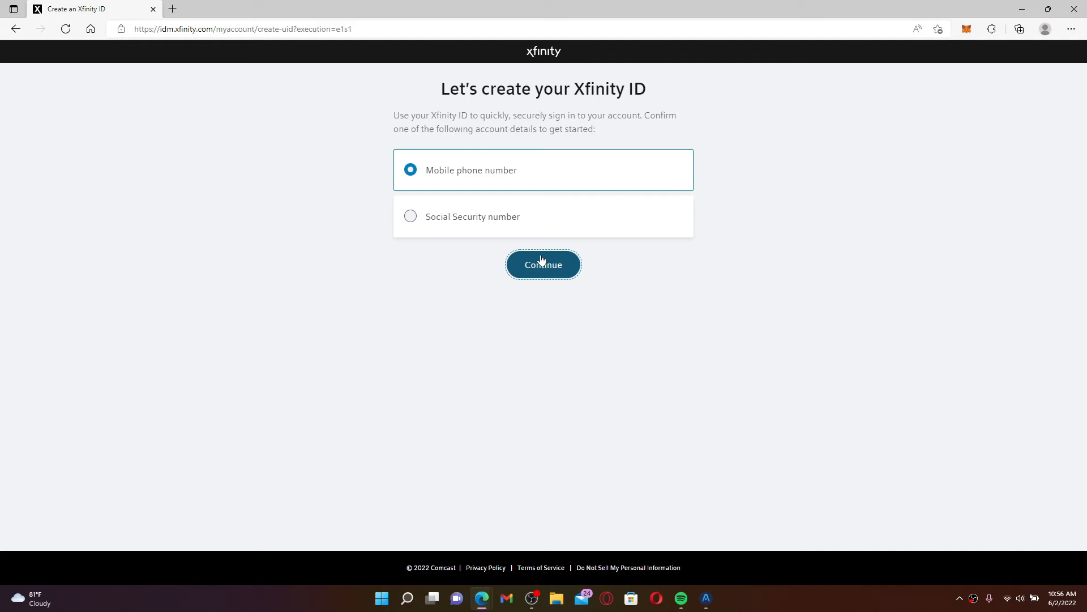
{"action": "left_click", "coordinate": [543, 264]}
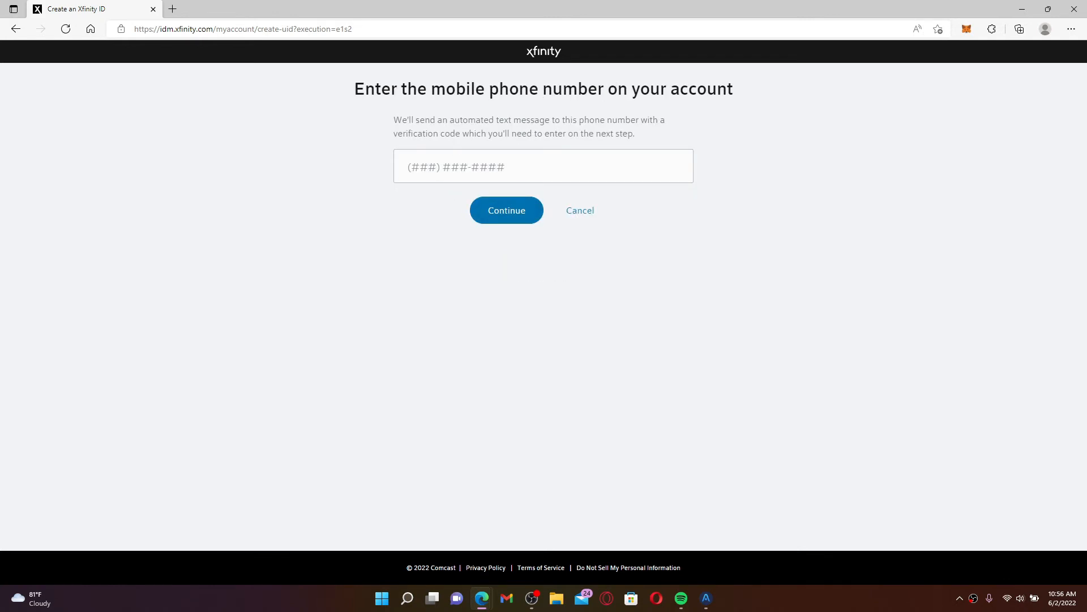
{"action": "left_click", "coordinate": [542, 165]}
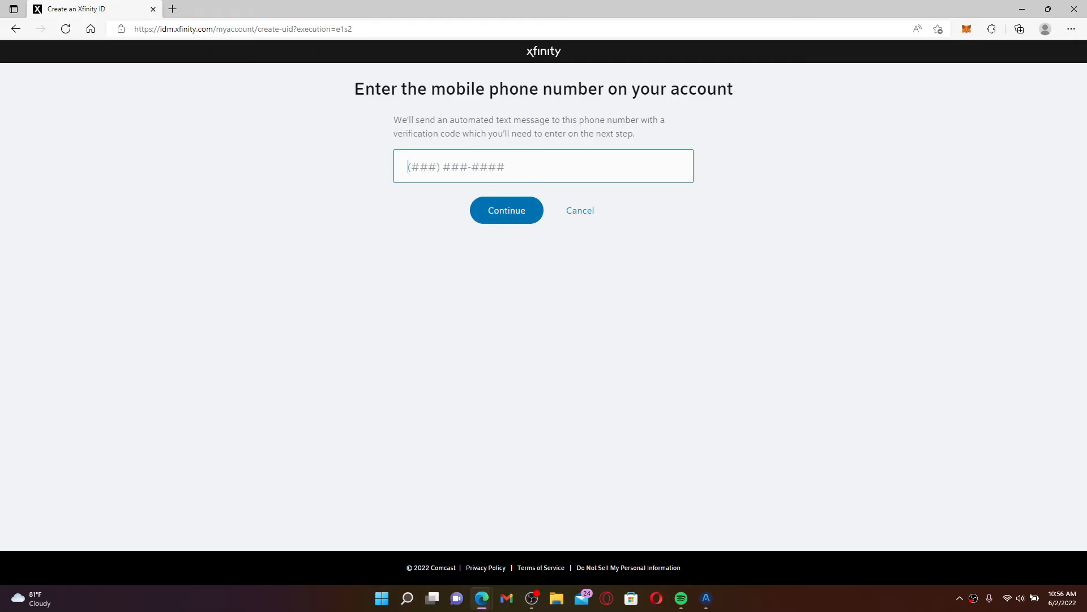
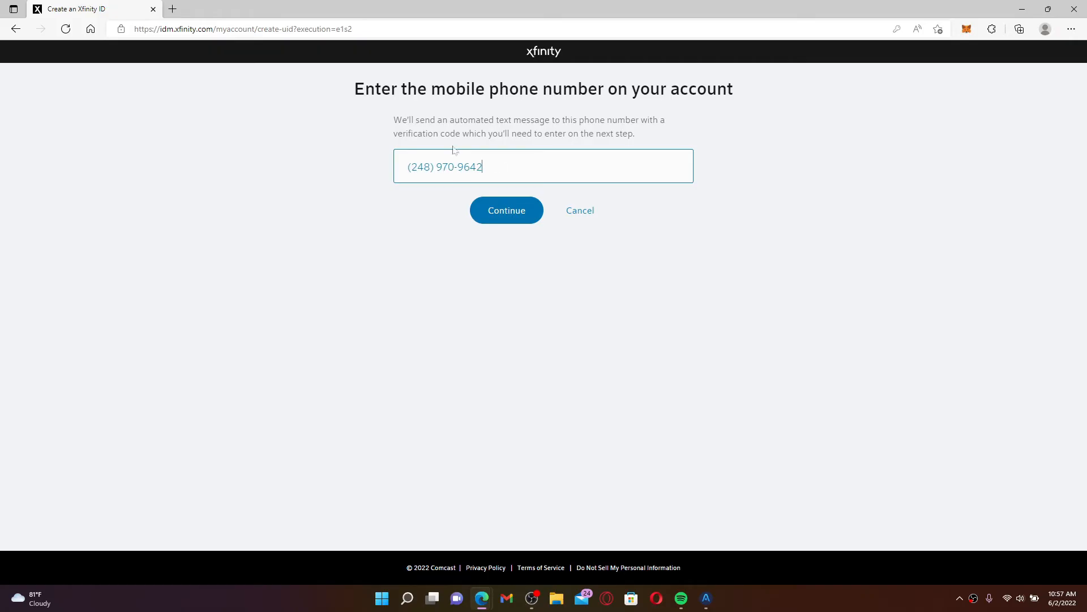
{"action": "left_click", "coordinate": [506, 211]}
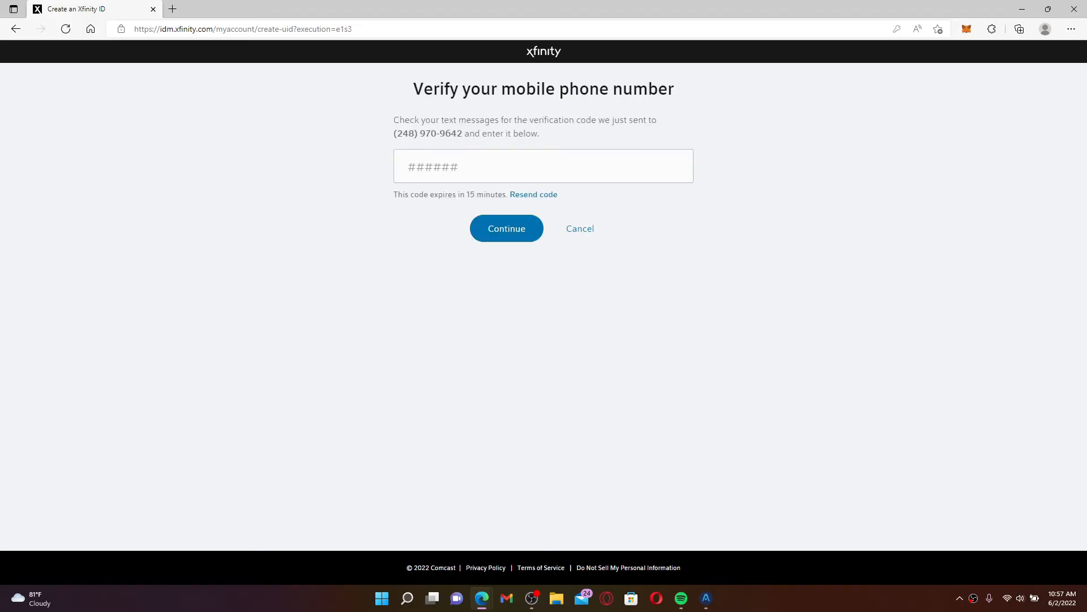
{"action": "left_click", "coordinate": [543, 165]}
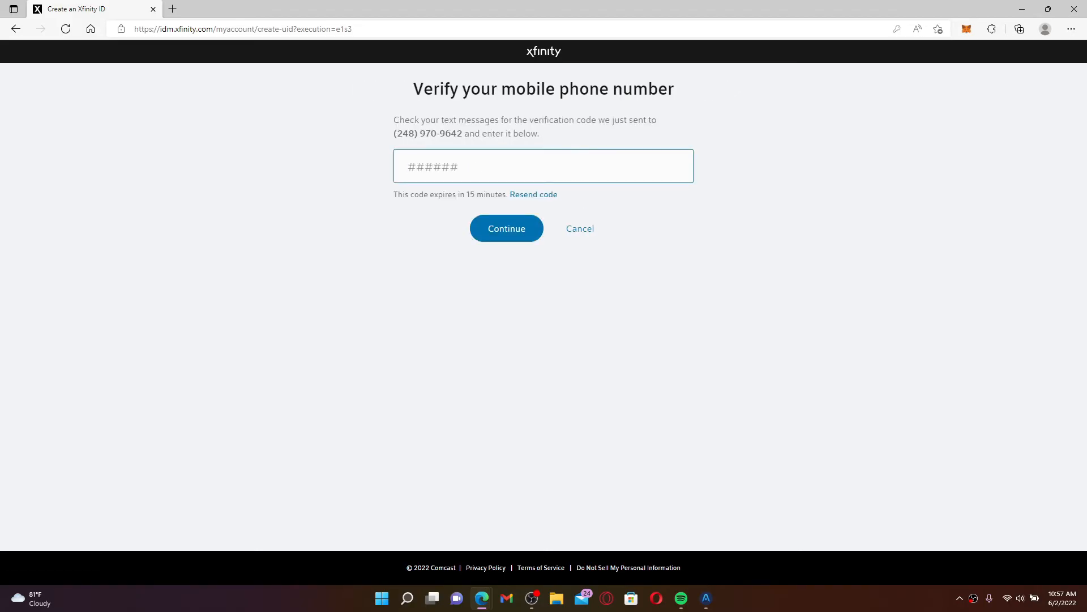
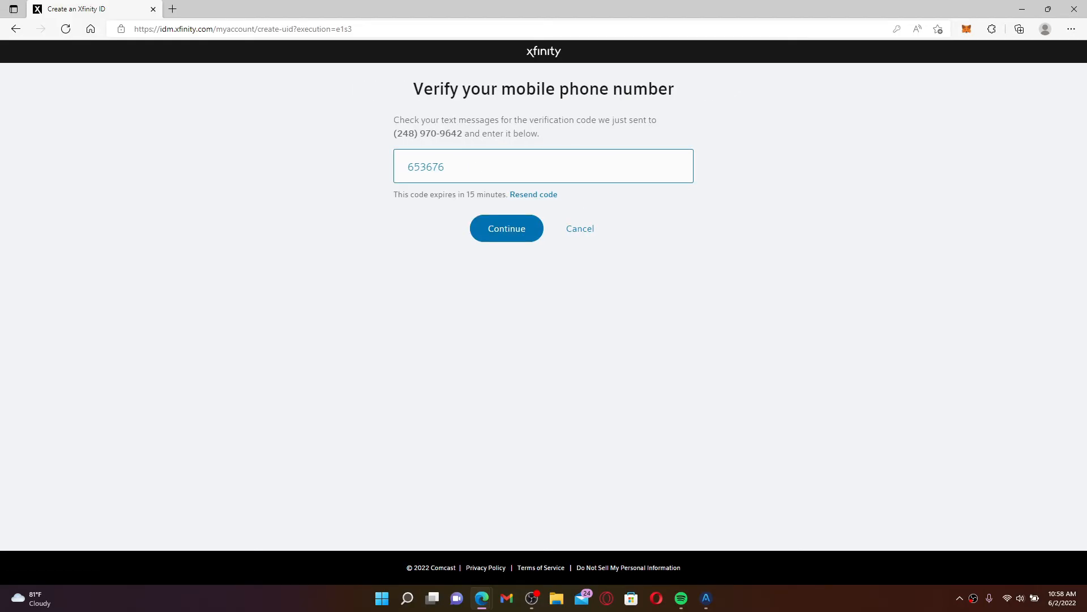
{"action": "left_click", "coordinate": [543, 166]}
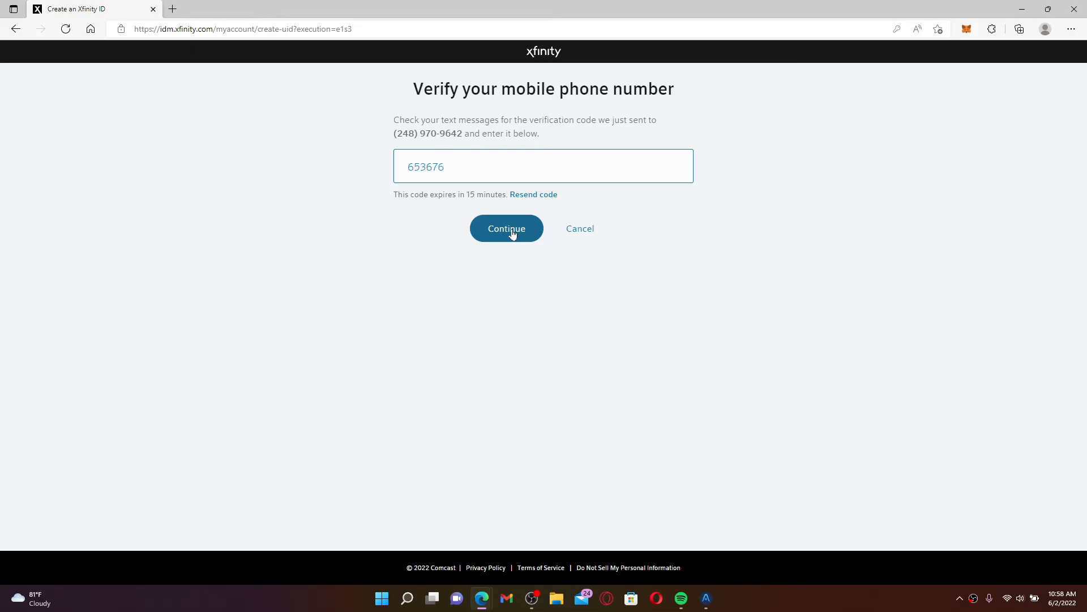
{"action": "mouse_move", "coordinate": [914, 190]}
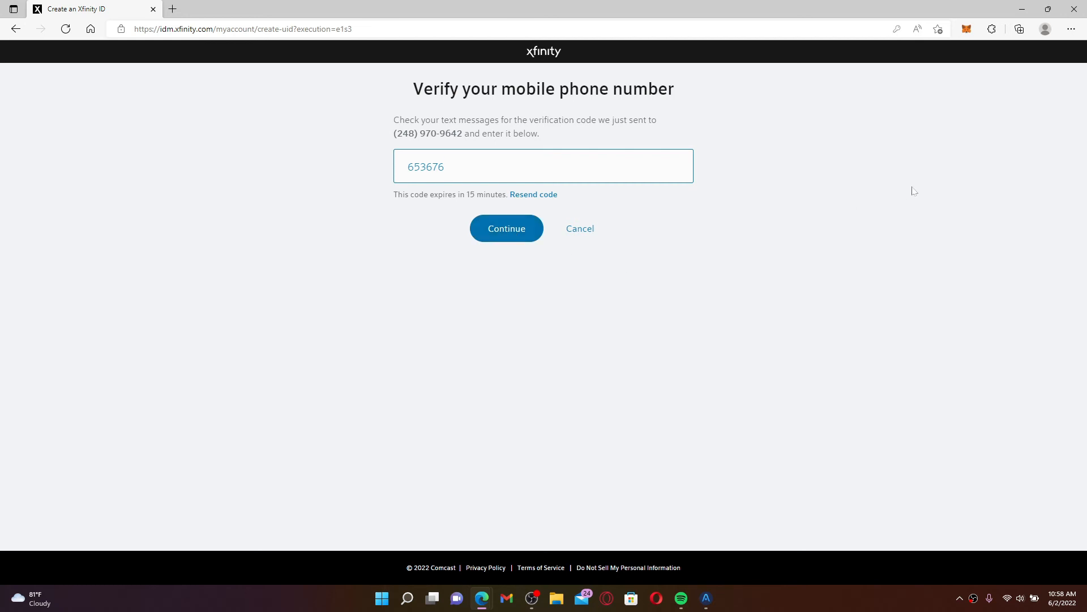